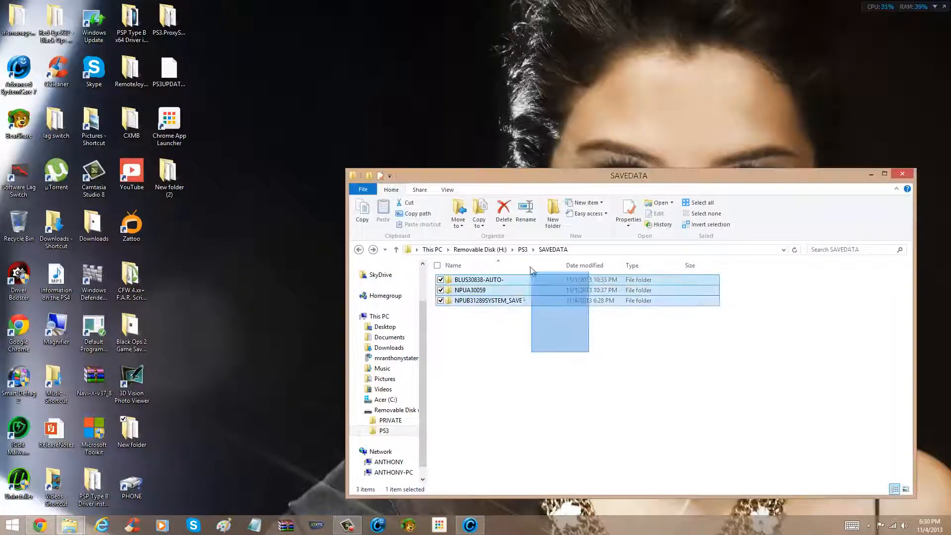
View the four files in NPUB31289SYSTEM_SAVE, return to SAVEDATA, and close the window
click(555, 391)
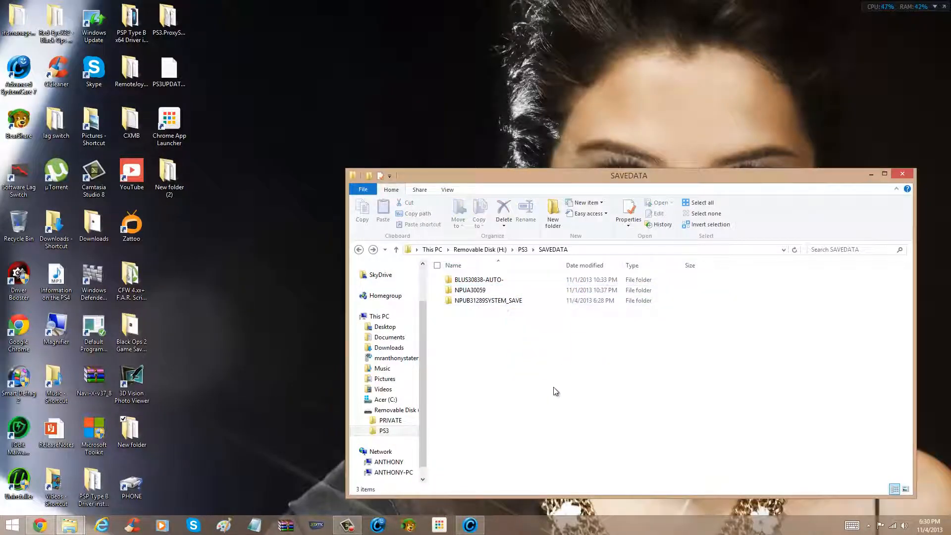
mouse_move(488, 300)
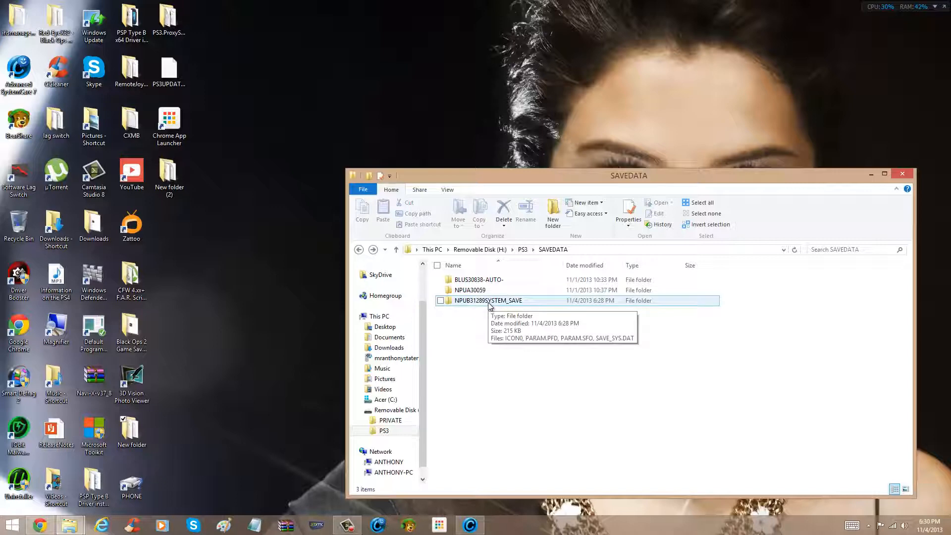
click(487, 300)
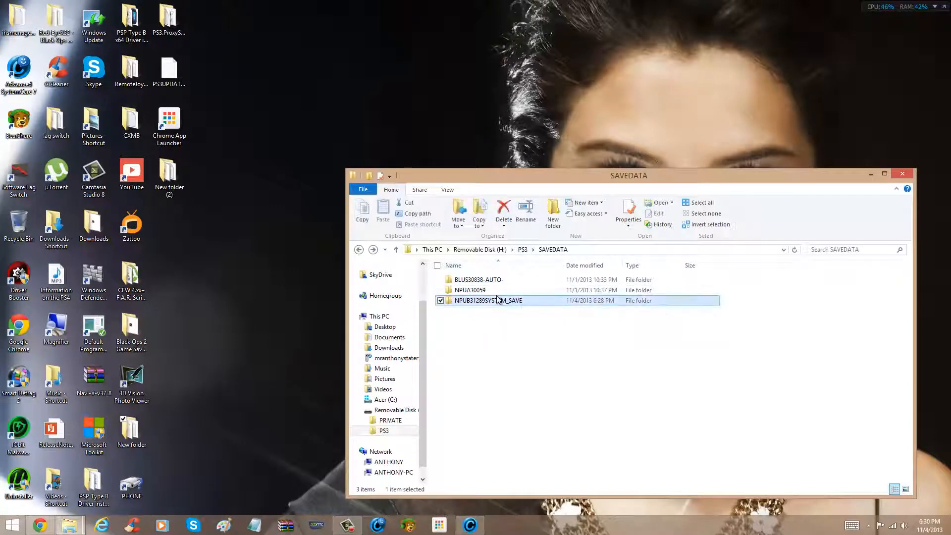
double_click(489, 300)
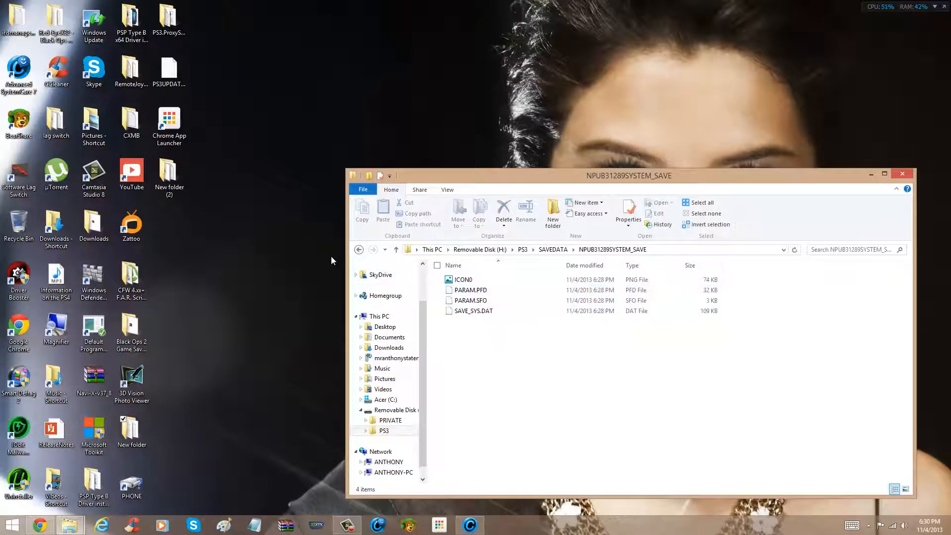
click(395, 249)
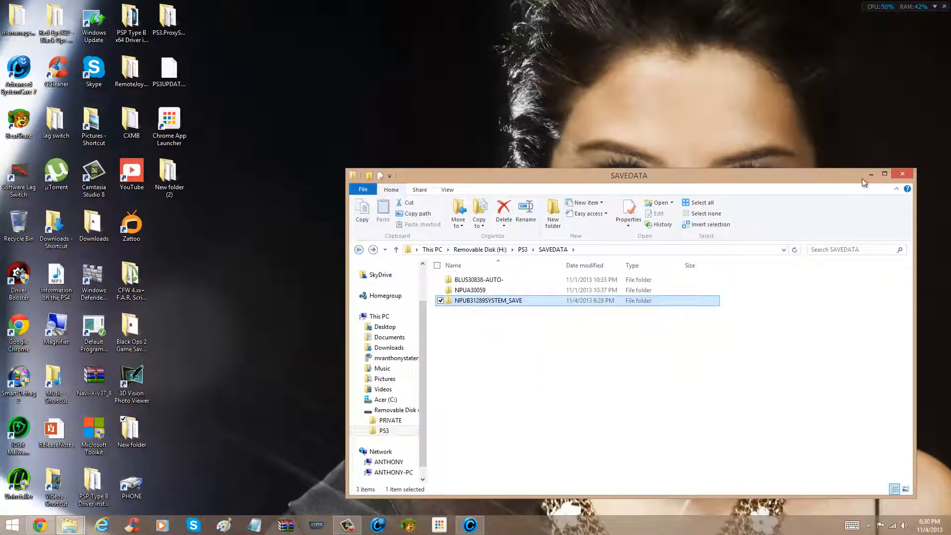
click(903, 174)
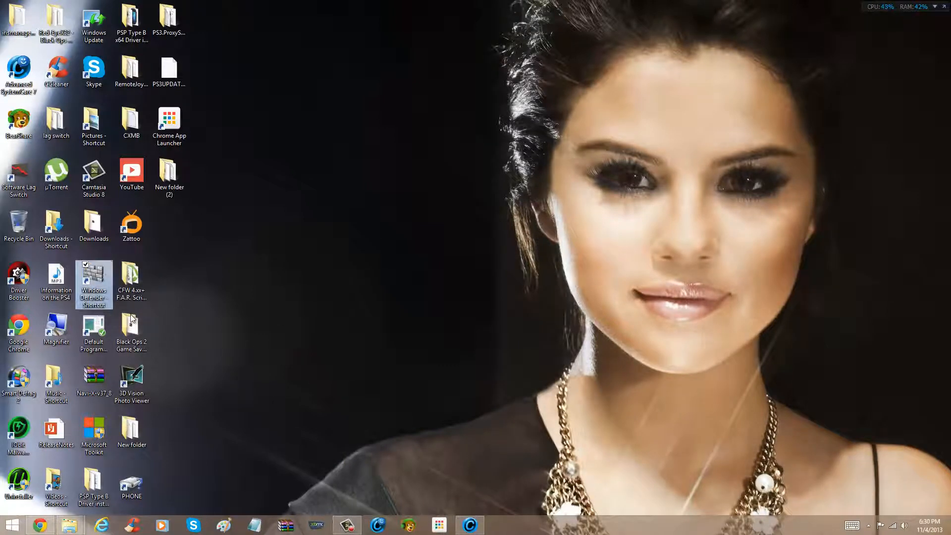
mouse_move(130, 430)
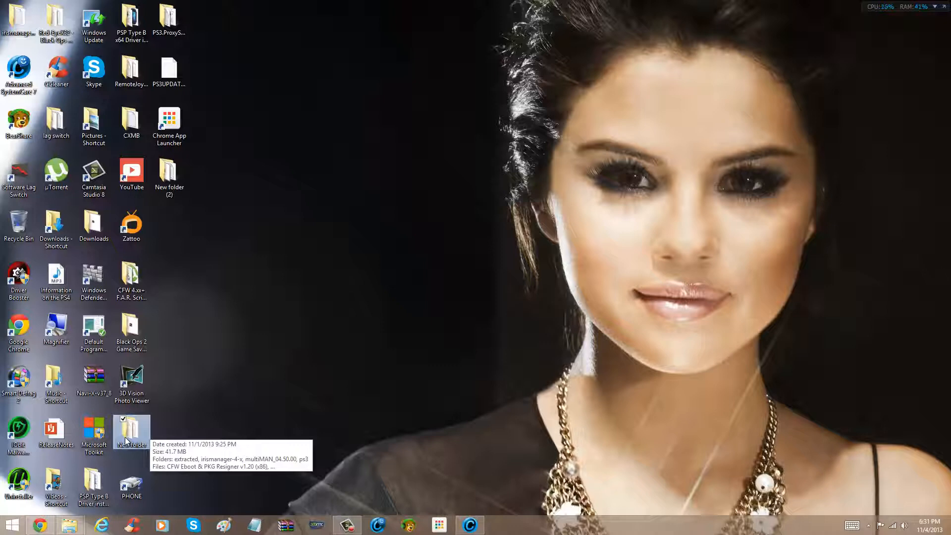
mouse_move(130, 431)
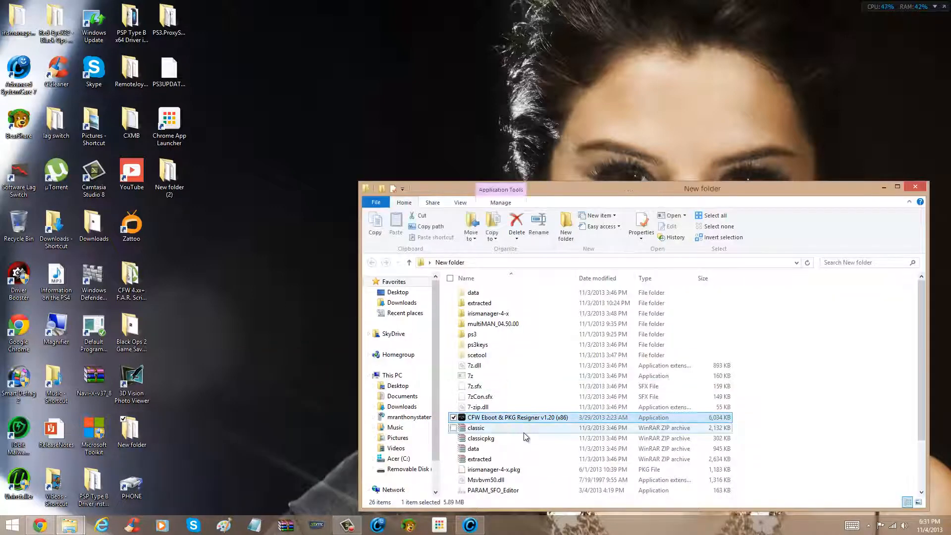
Launch CFW Eboot & PKG Resigner v1.20 (x86) from the desktop's New folder
click(476, 427)
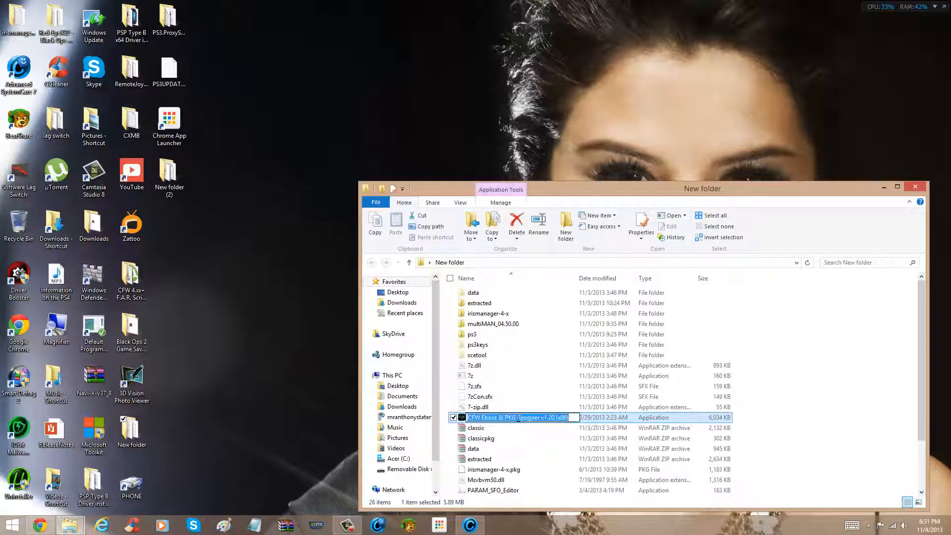
double_click(515, 417)
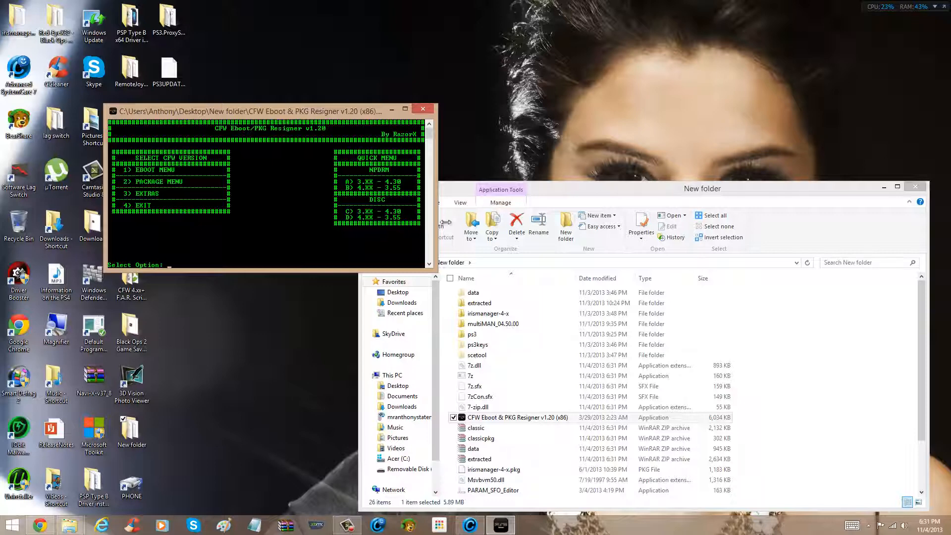
Choose option 2, PACKAGE MENU, in the resigner console
text(2)
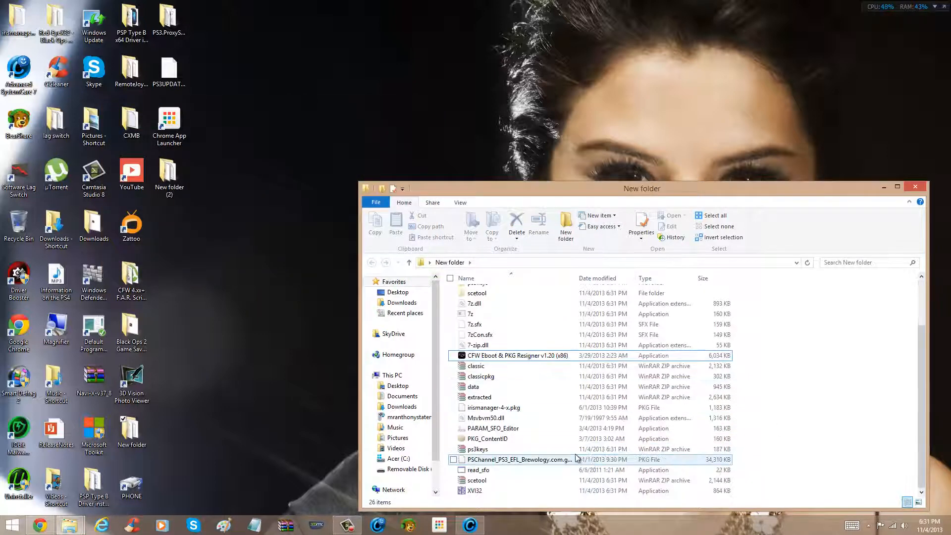
Clear the file selection and relaunch CFW Eboot & PKG Resigner v1.20 (x86)
click(494, 407)
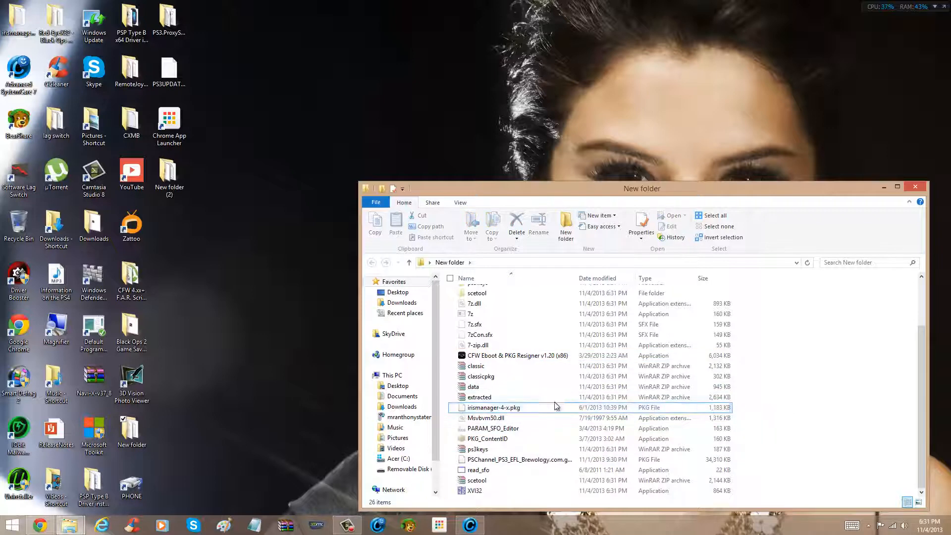
click(453, 407)
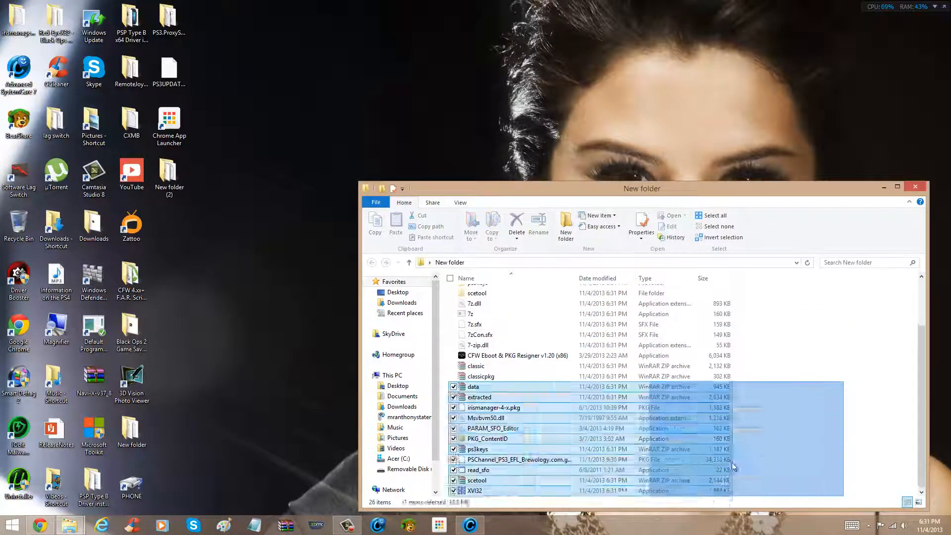
click(495, 407)
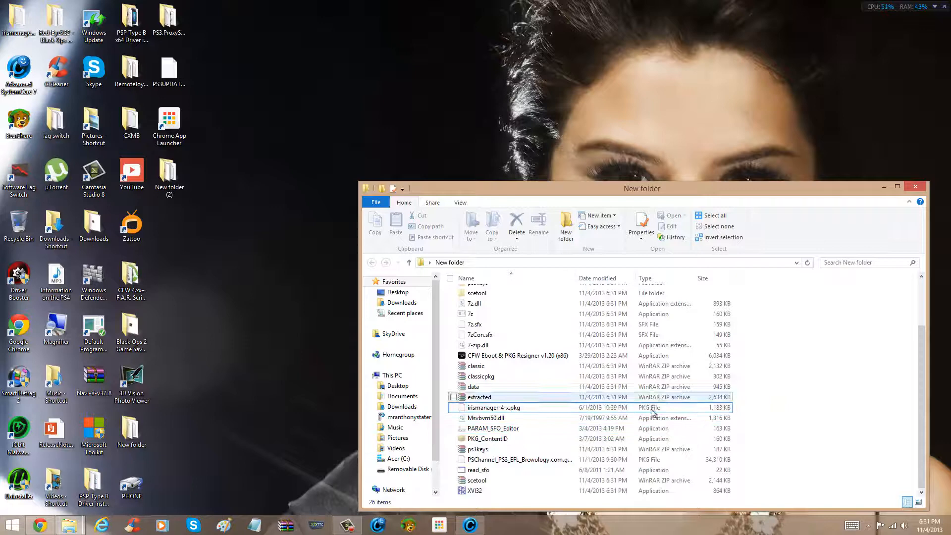
click(516, 355)
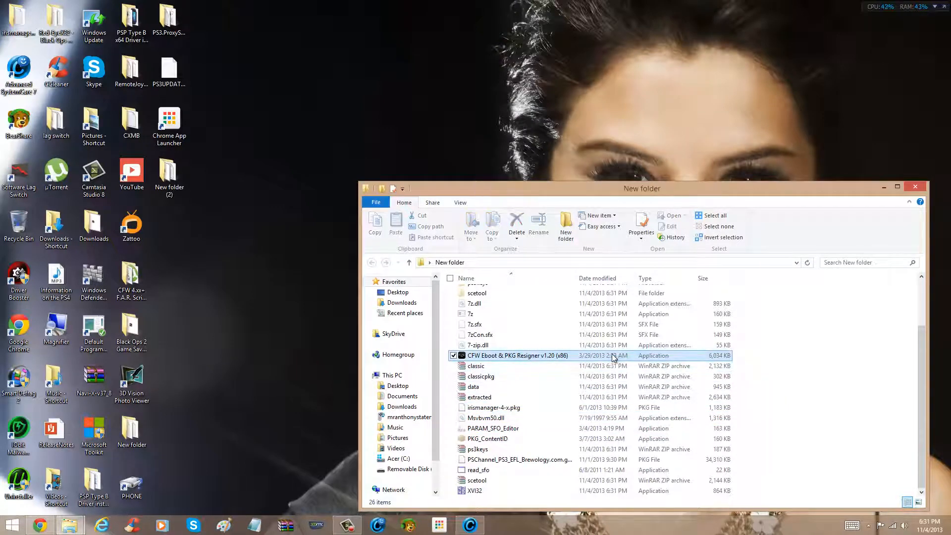
double_click(516, 355)
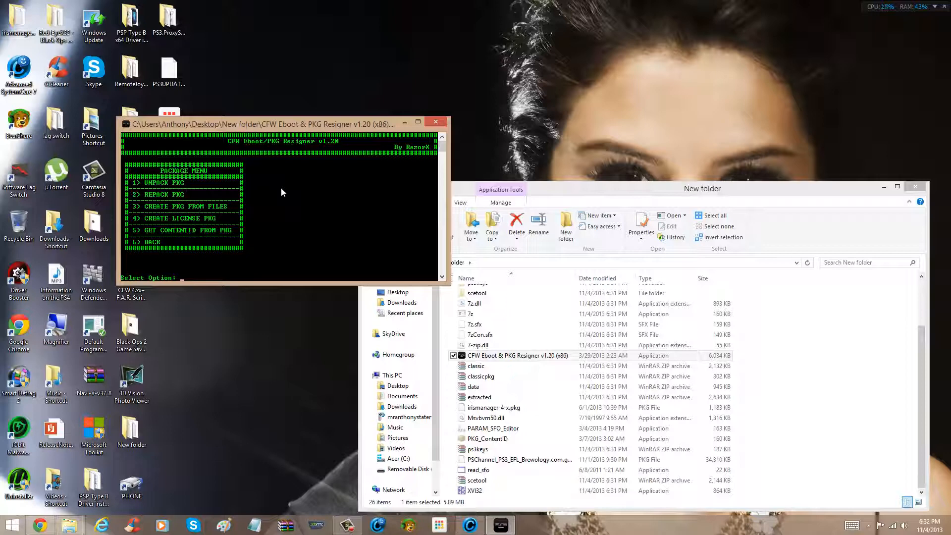
Choose UNPACK PKG (1) and submit package name file12, which raises a .NET error
text(1)
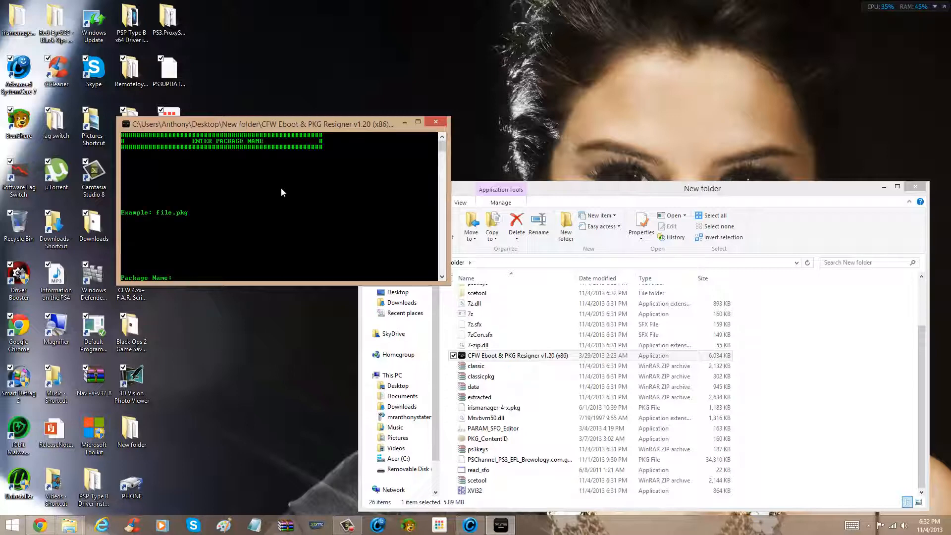
text(file1)
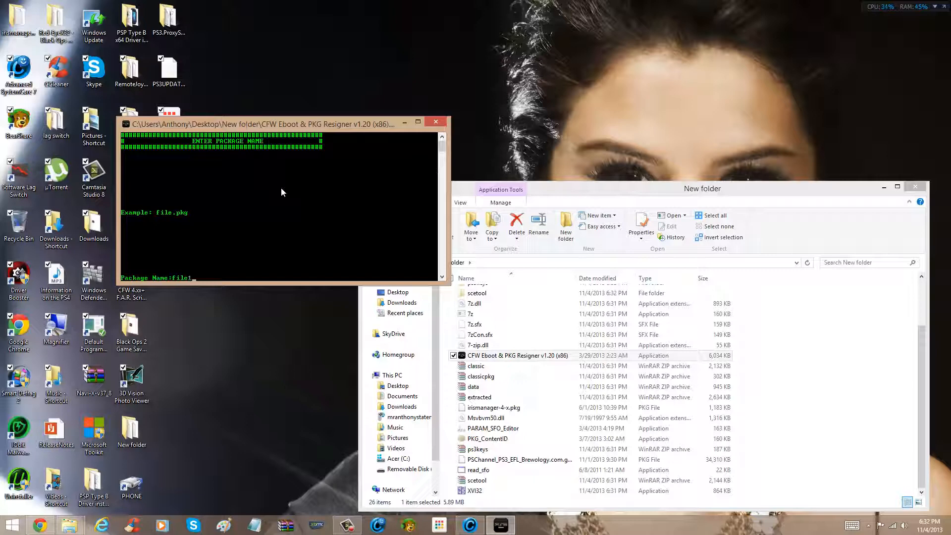
text(2)
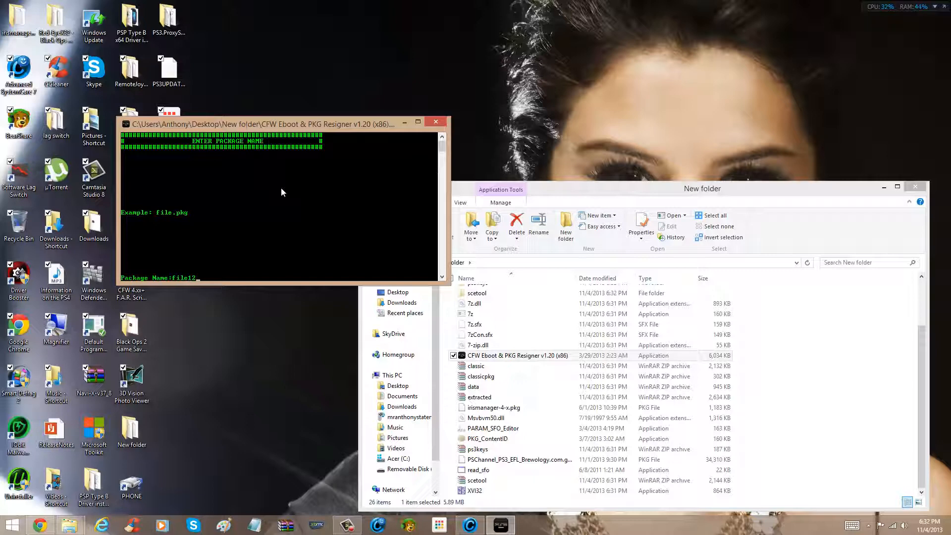
key(Return)
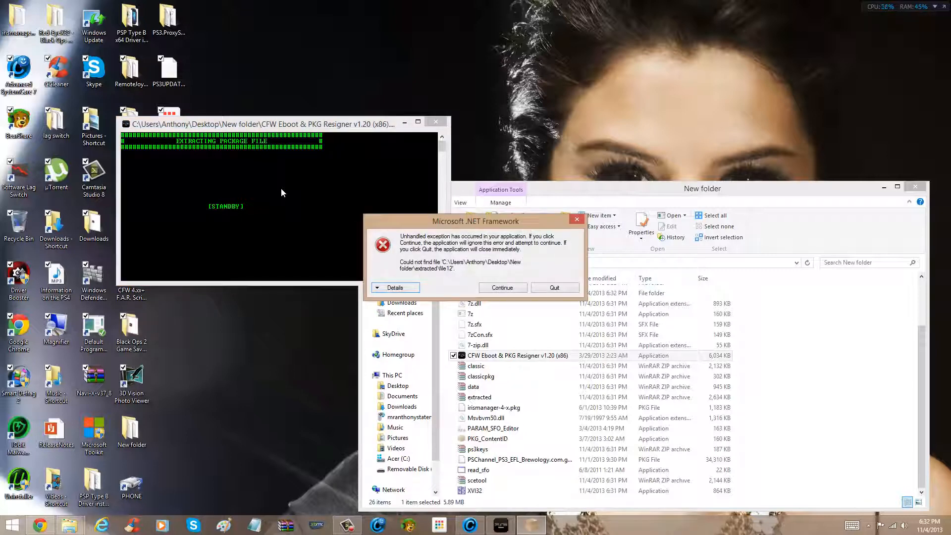
Dismiss the .NET error and open irismanager-4-x.pkg from Desktop > New folder in PkgView
click(502, 286)
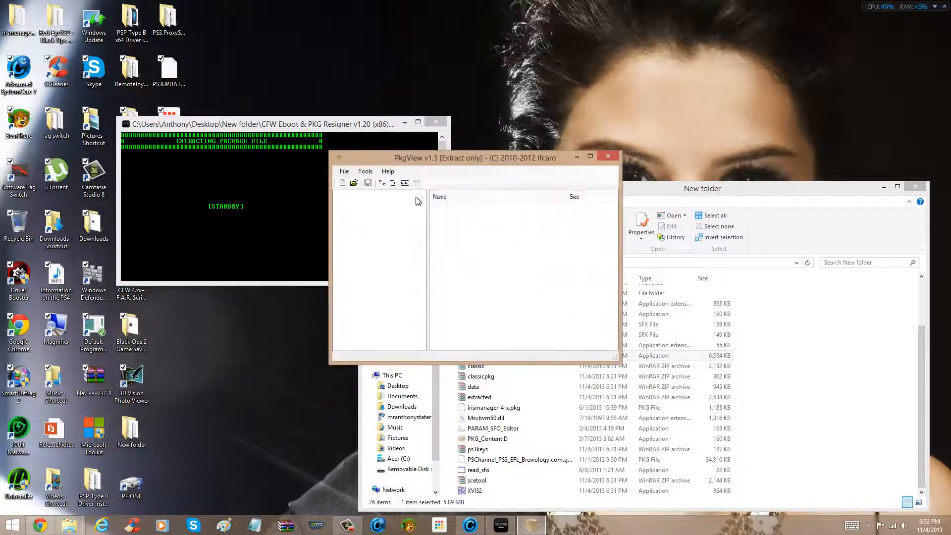
click(343, 171)
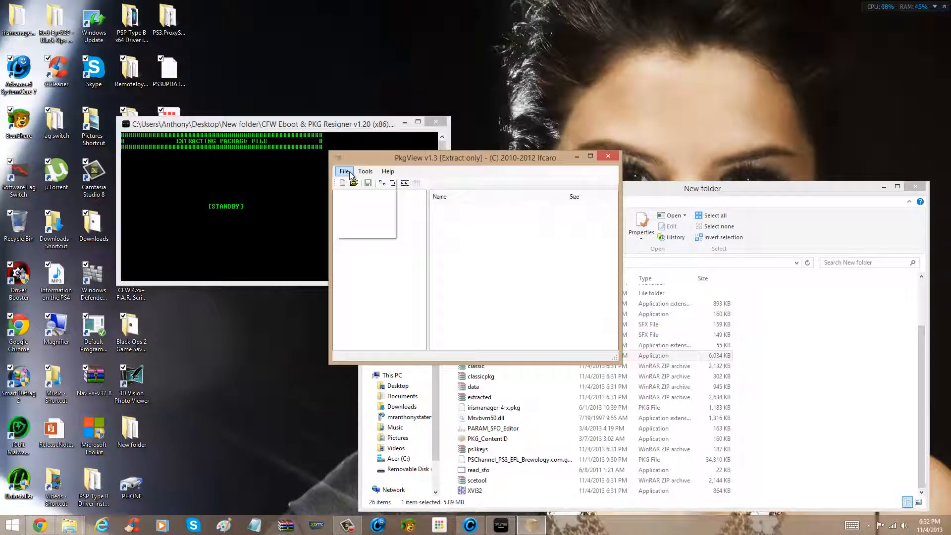
click(345, 171)
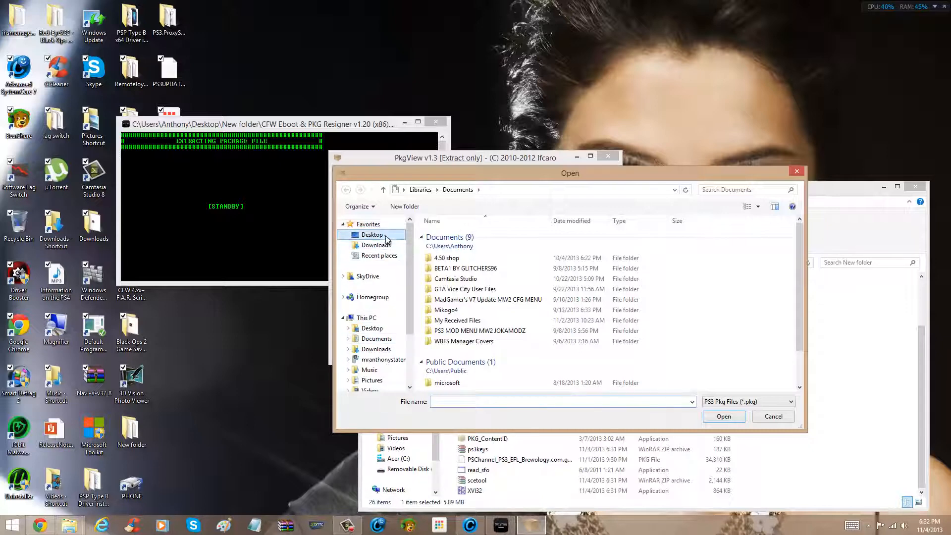
click(370, 235)
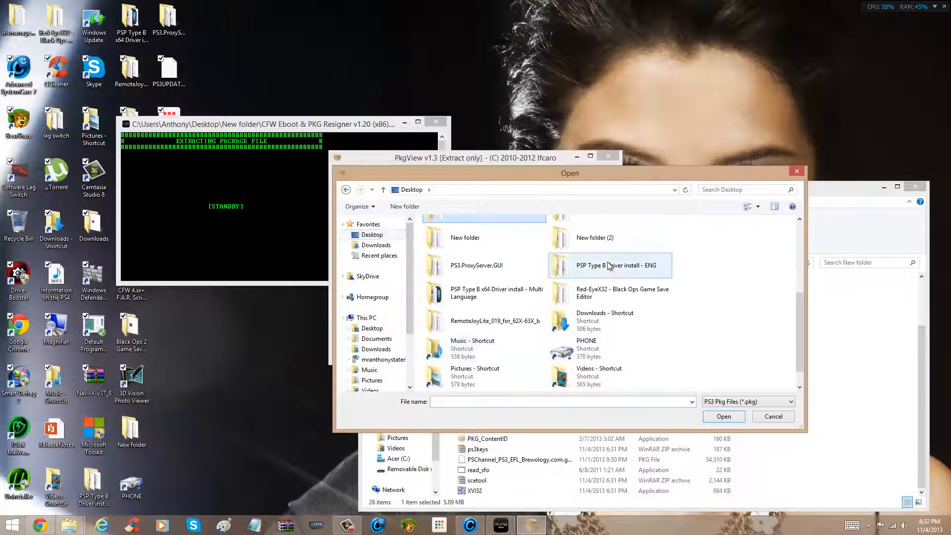
double_click(594, 238)
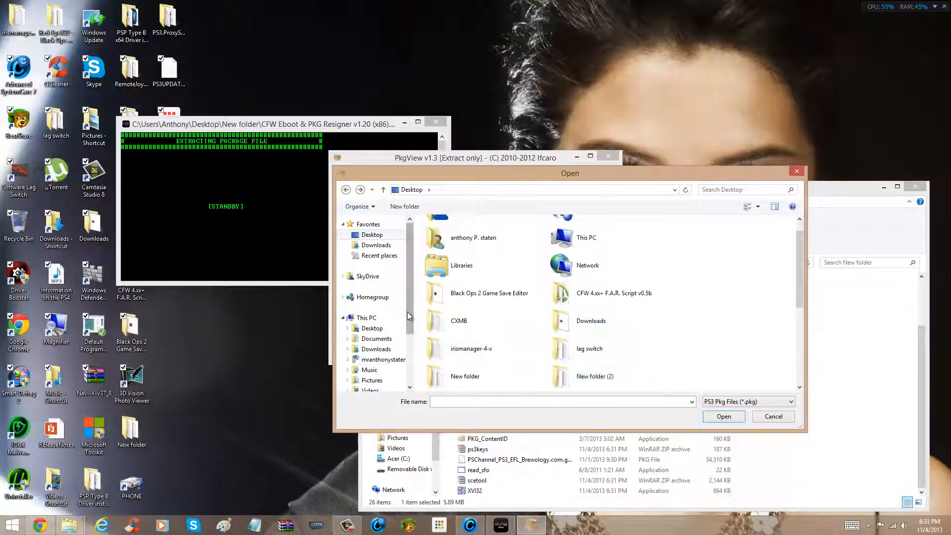
click(380, 345)
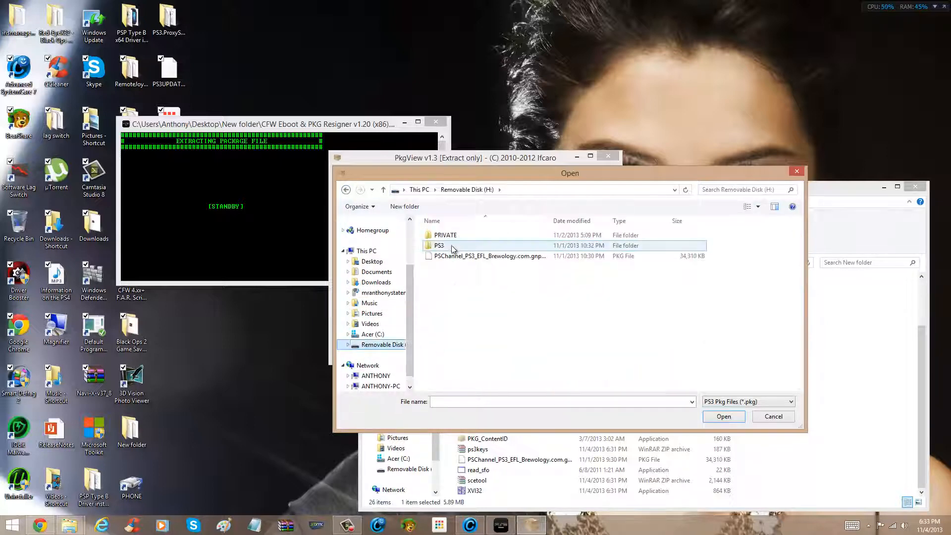
click(371, 262)
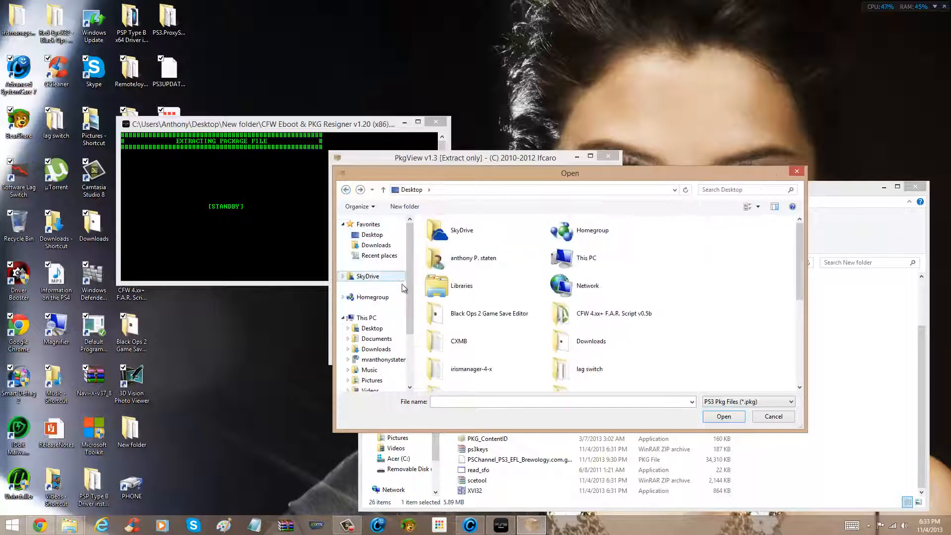
scroll(down, 3)
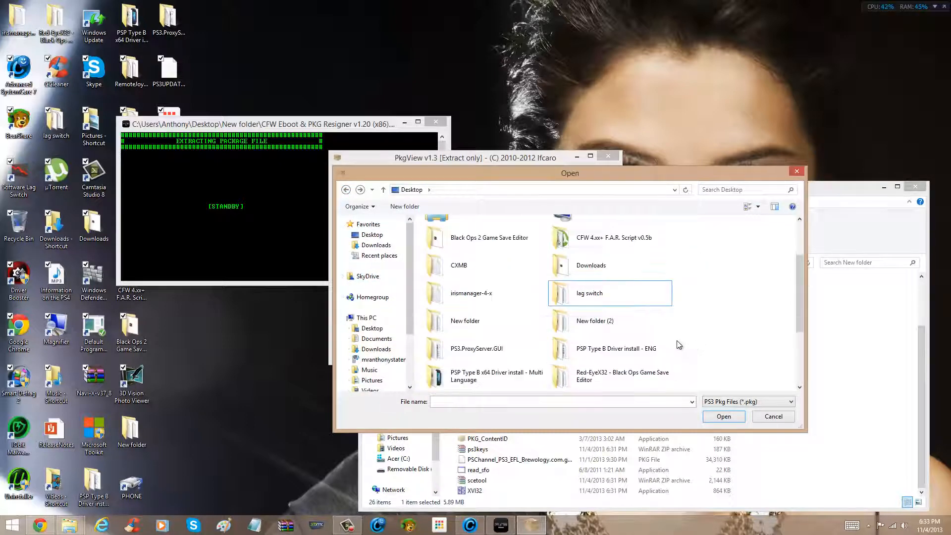
scroll(down, 3)
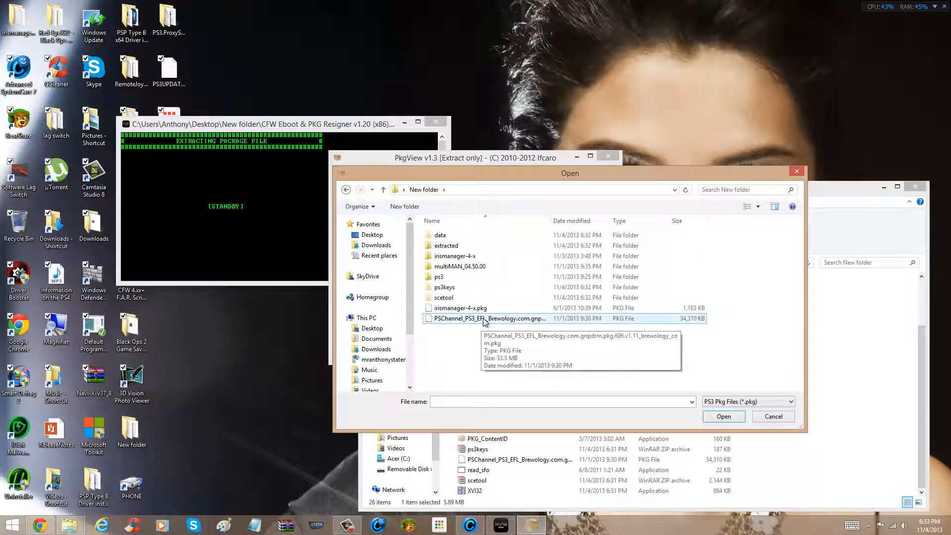
click(459, 308)
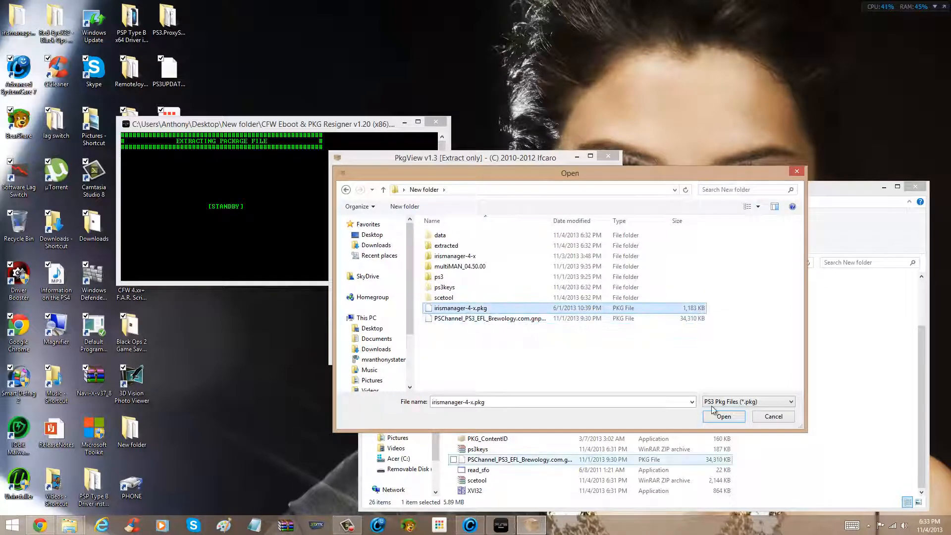
click(723, 416)
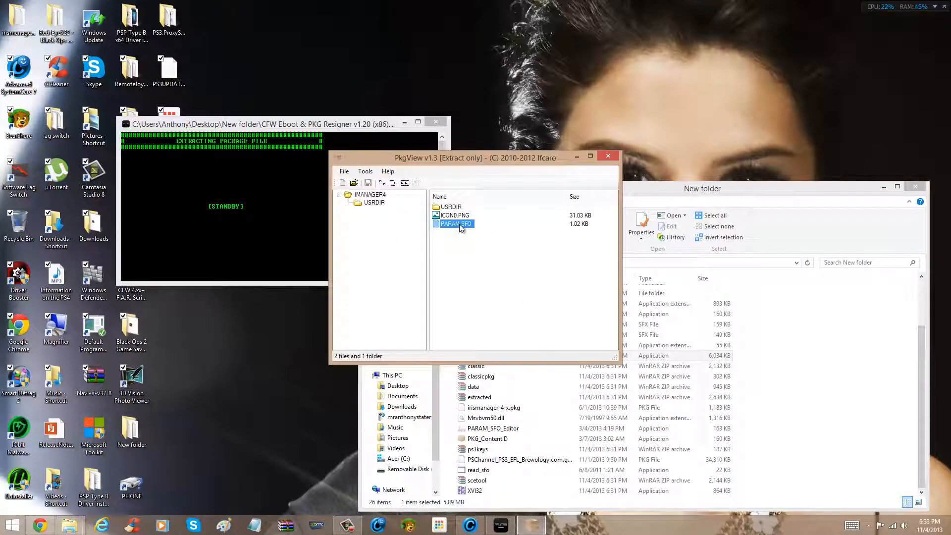
mouse_move(367, 202)
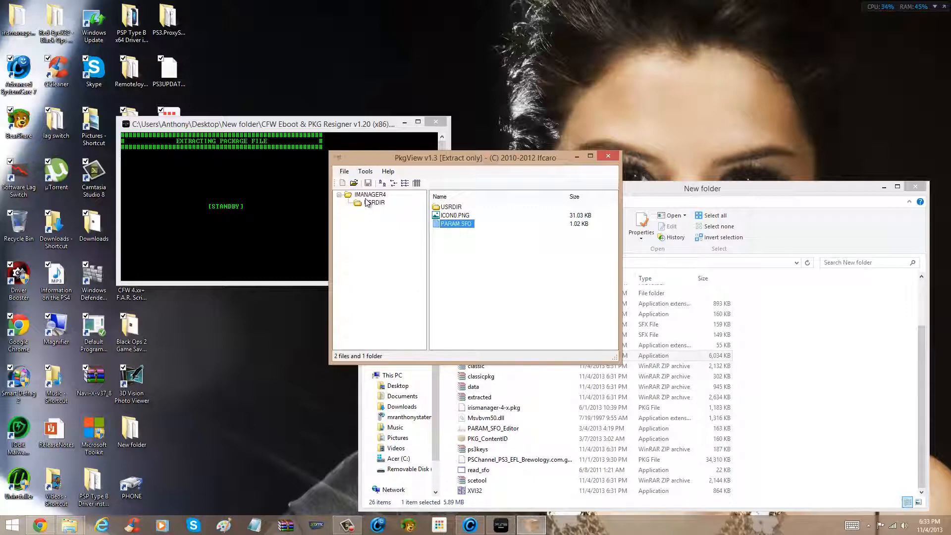
Select IMANAGER4 in PkgView's folder tree and bring up its Extract action
click(370, 195)
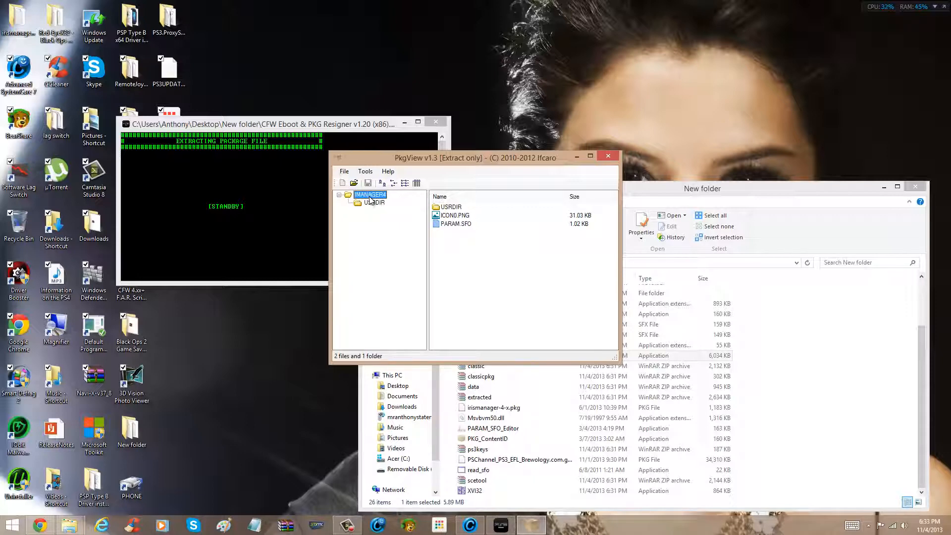
right_click(370, 202)
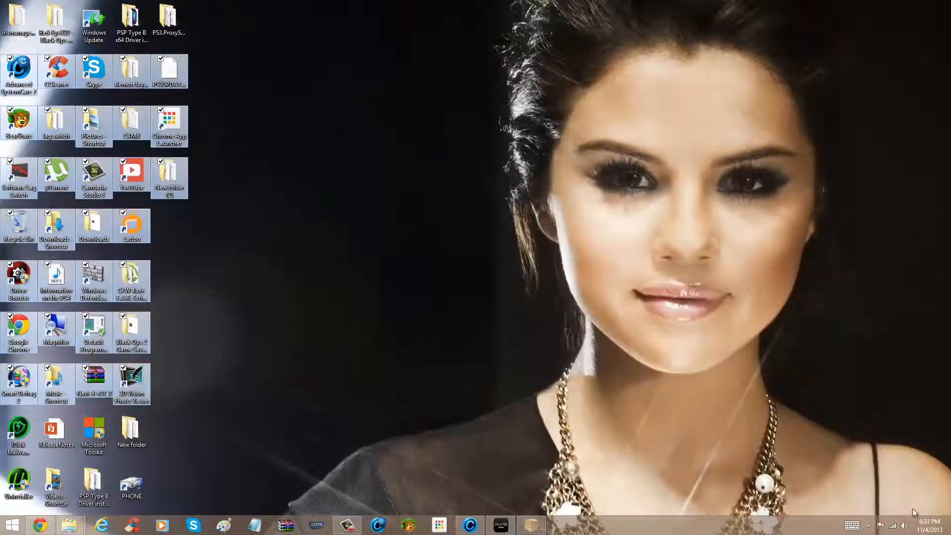
Open the extracted IMANAGER4 folder and bring the save folder window forward
click(440, 155)
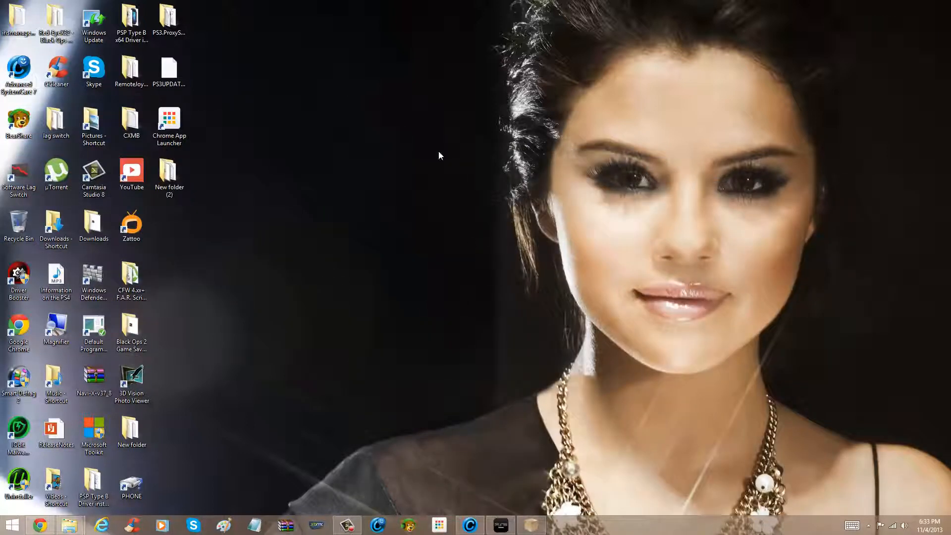
mouse_move(253, 431)
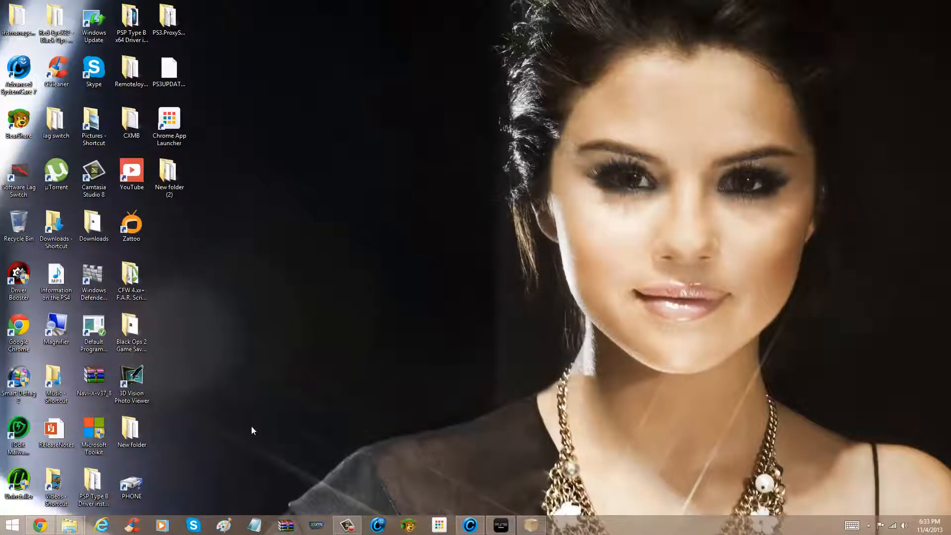
mouse_move(46, 53)
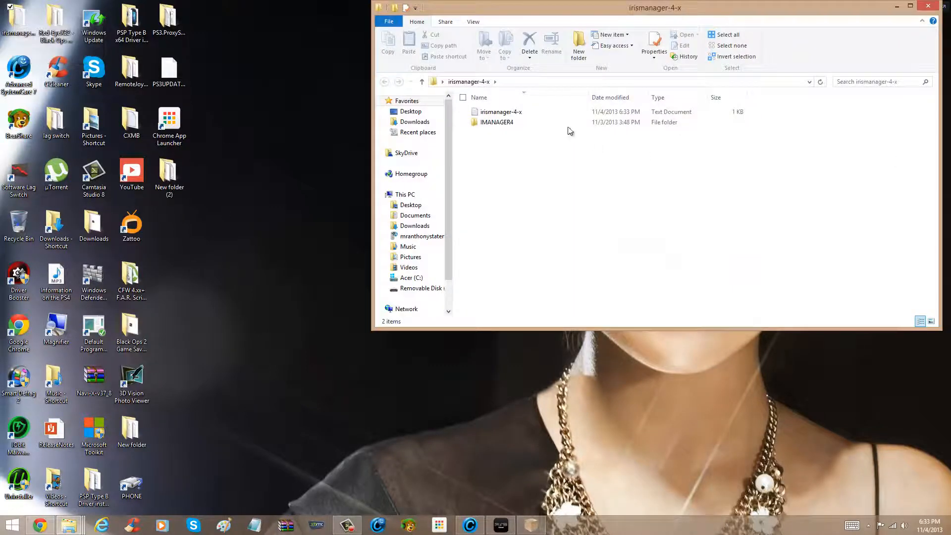
double_click(496, 122)
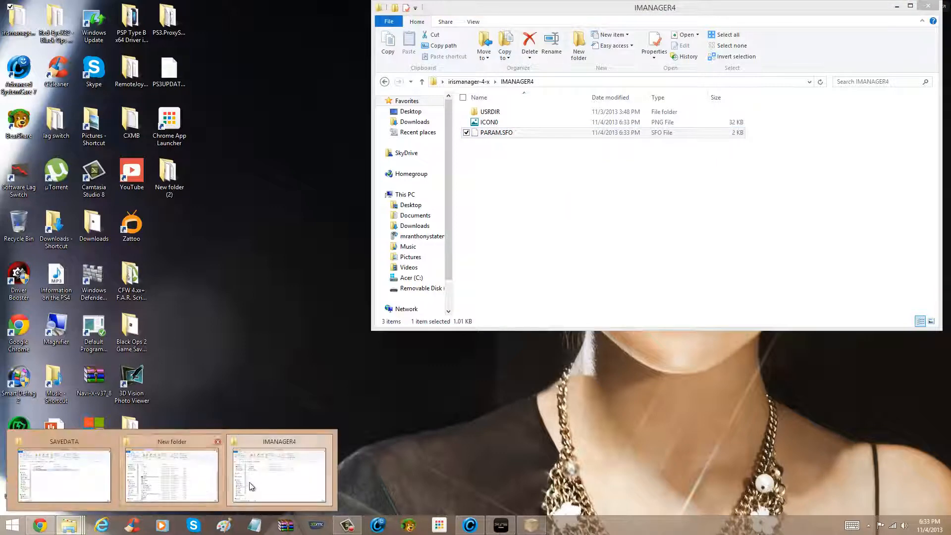
click(172, 473)
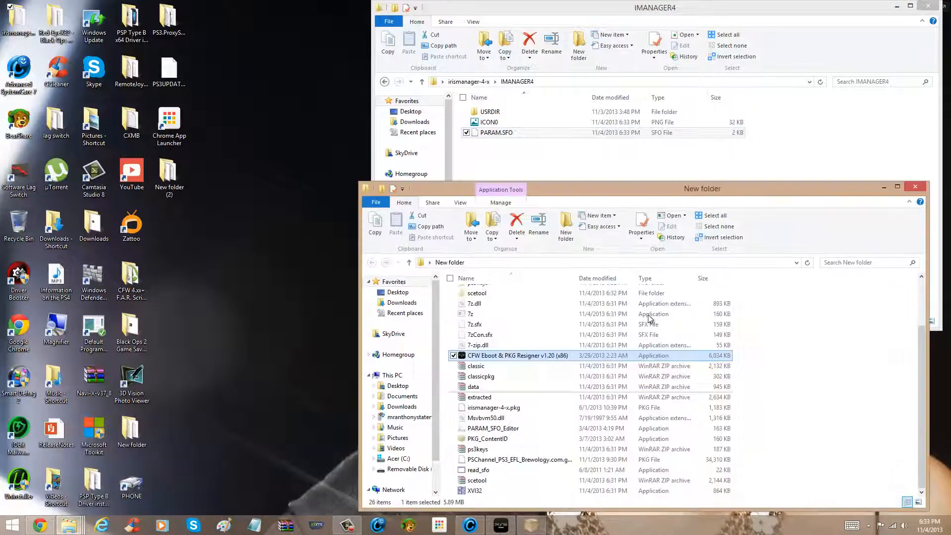
right_click(11, 524)
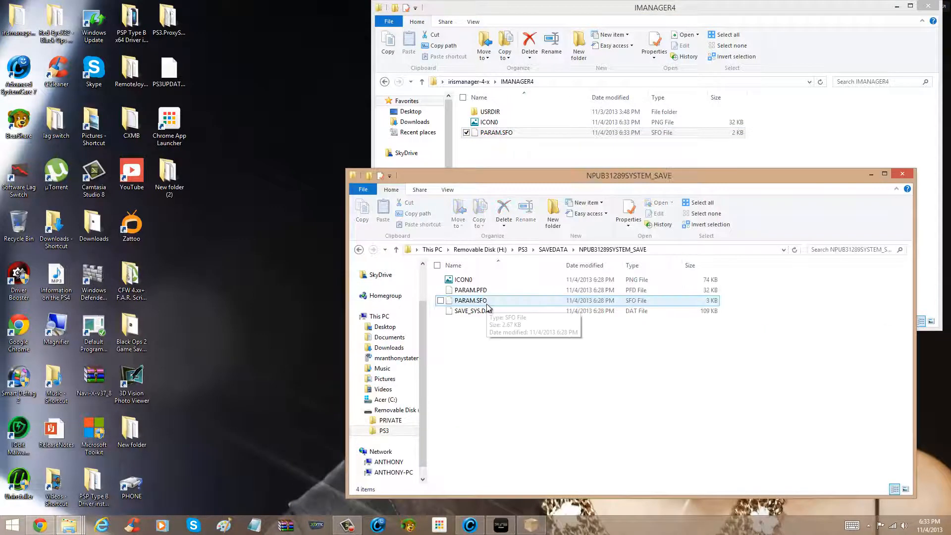
Delete the save's old PARAM.SFO and paste in the 2 KB IMANAGER4 PARAM.SFO
click(470, 300)
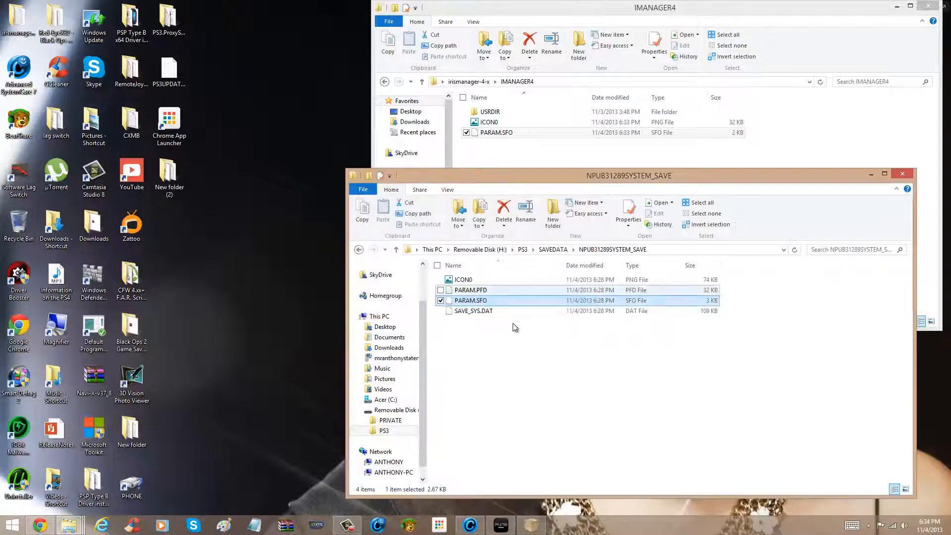
click(503, 209)
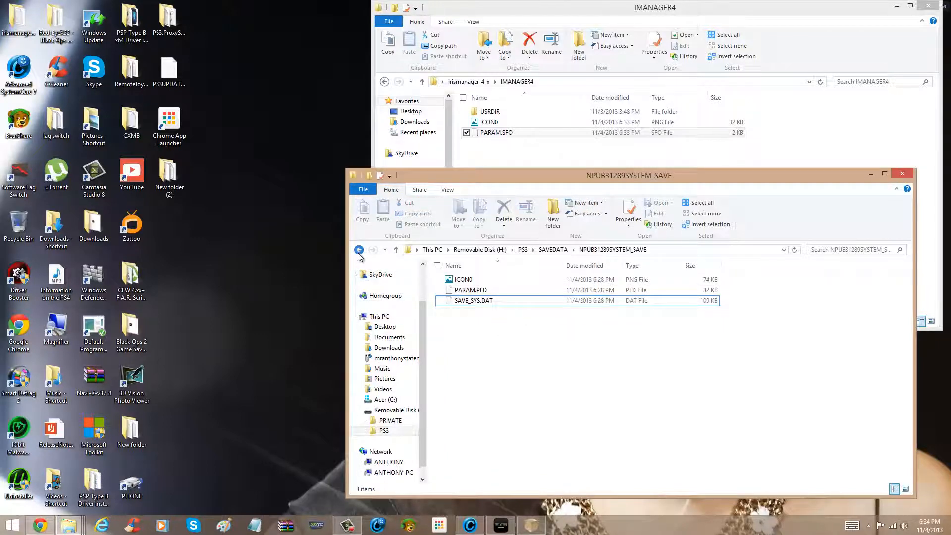
click(576, 364)
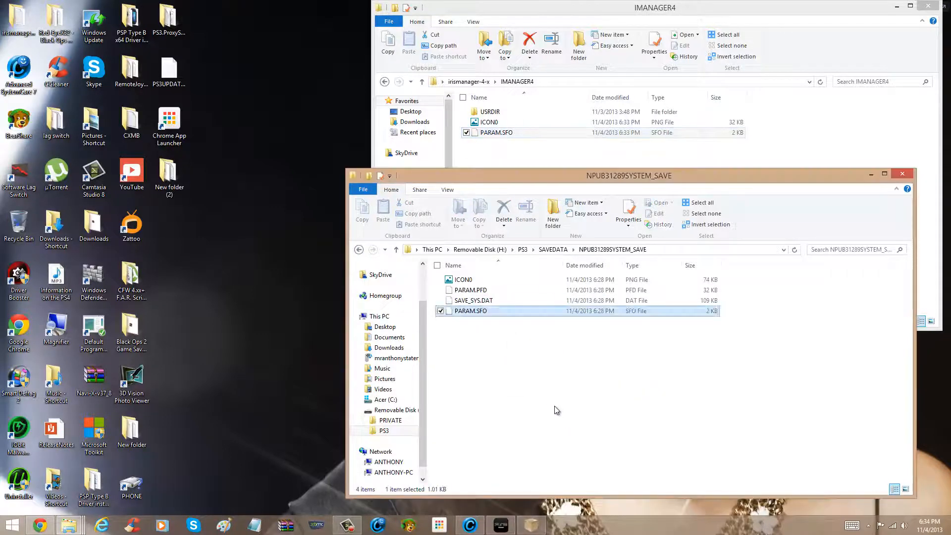
click(552, 406)
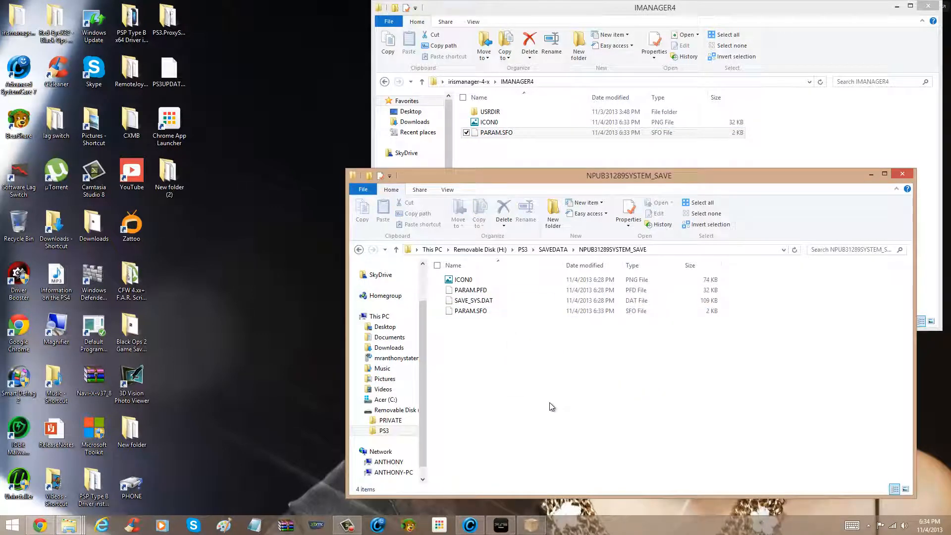